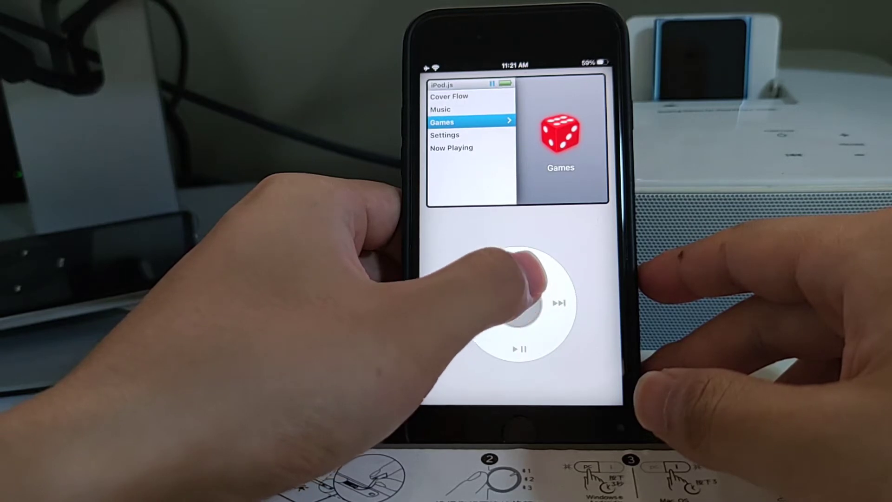
- Scroll the click wheel to Cover Flow and open its album artwork view
scroll(up, 3)
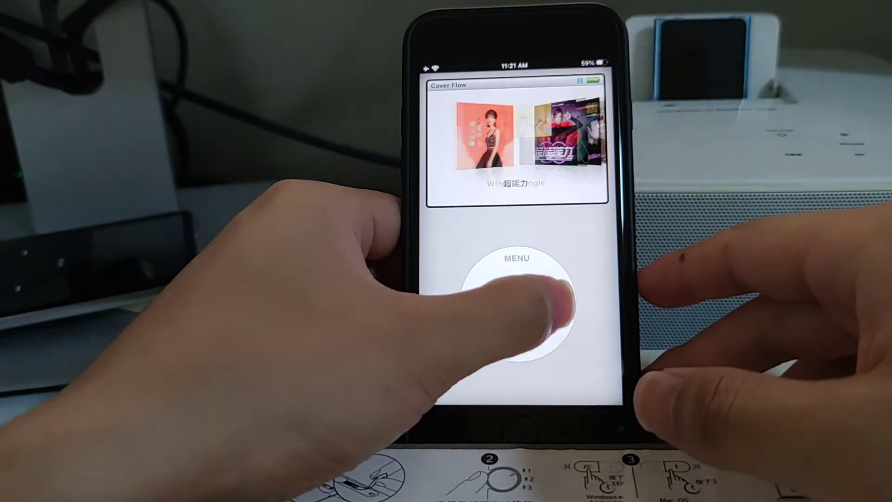
- Return to the main menu and open Settings, highlighting Sign in
scroll(right, 3)
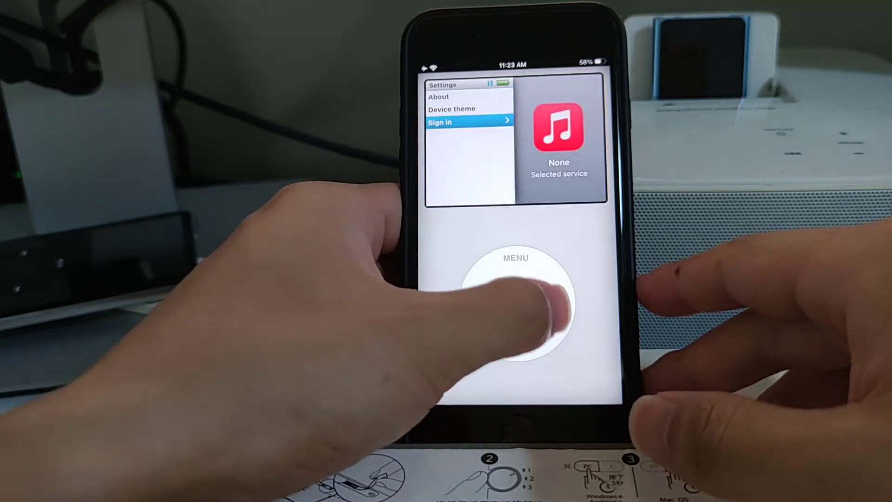
- Sign in with Spotify as the music service, continuing to its authorization page
click(468, 122)
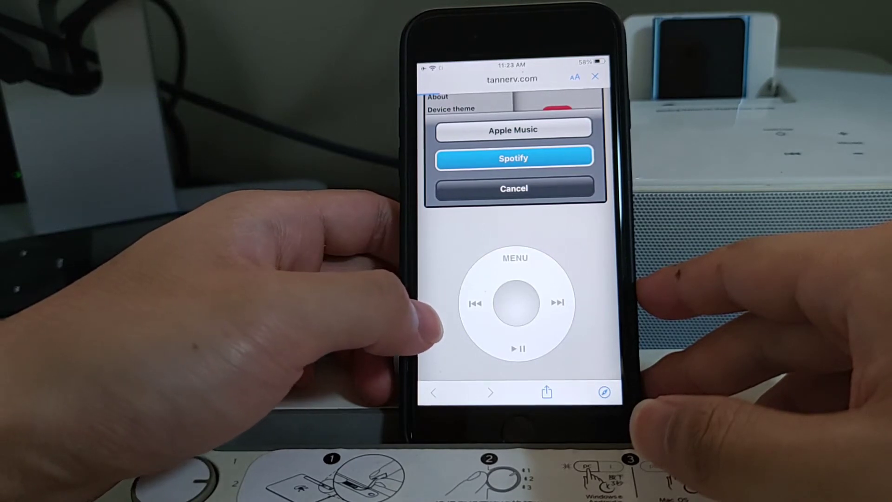
click(513, 158)
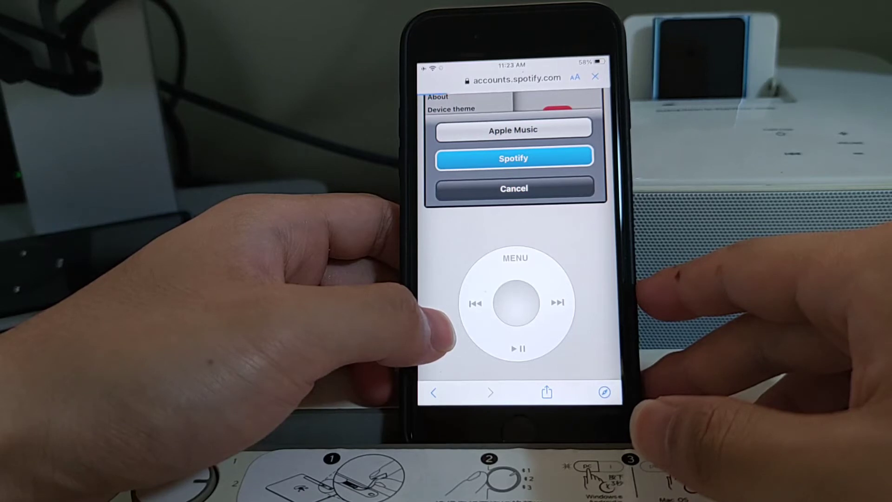
click(514, 158)
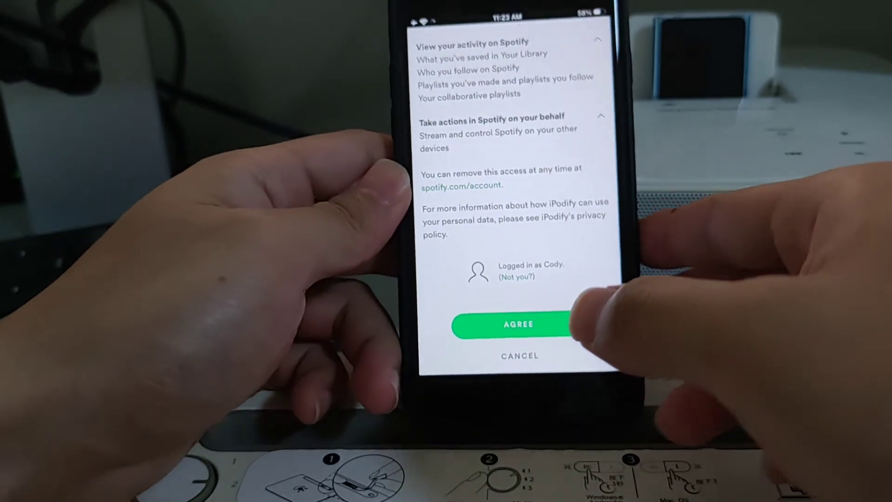
- Agree to let iPodify access the Spotify account
click(518, 324)
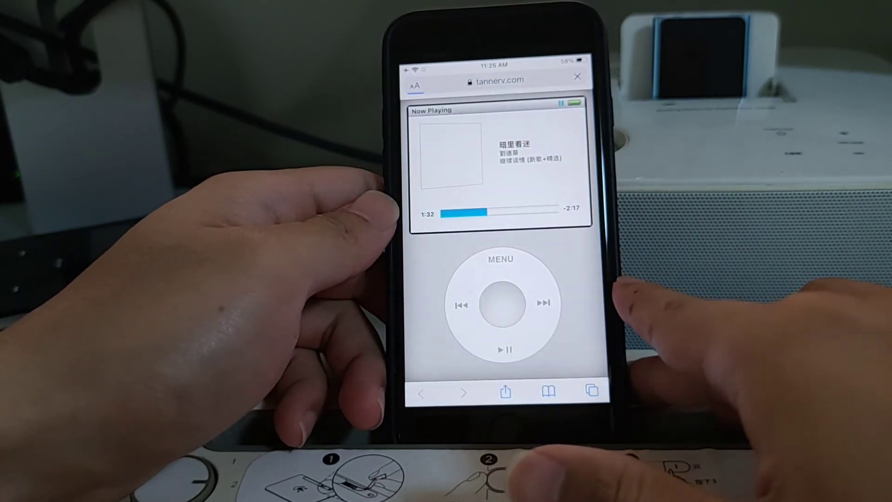
- Play 暗里着迷 from the Spotify library on the Now Playing screen
click(499, 260)
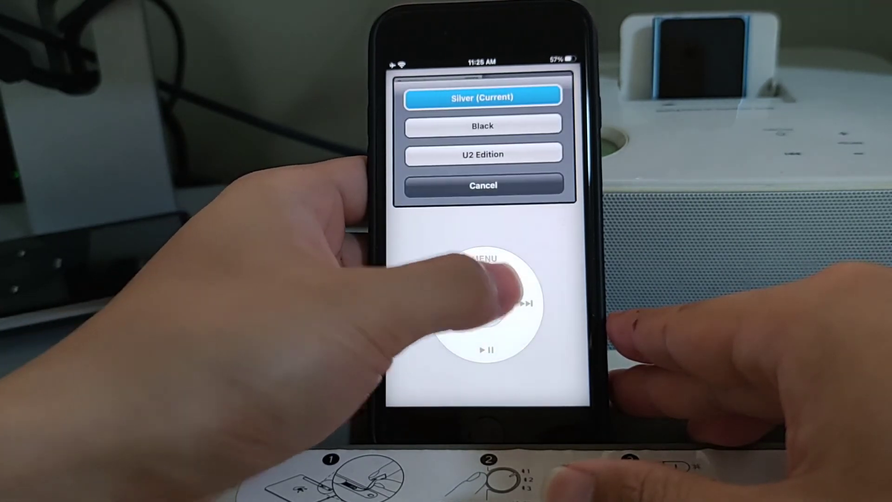
- In Device theme, move to the U2 Edition option while Silver stays current
click(482, 154)
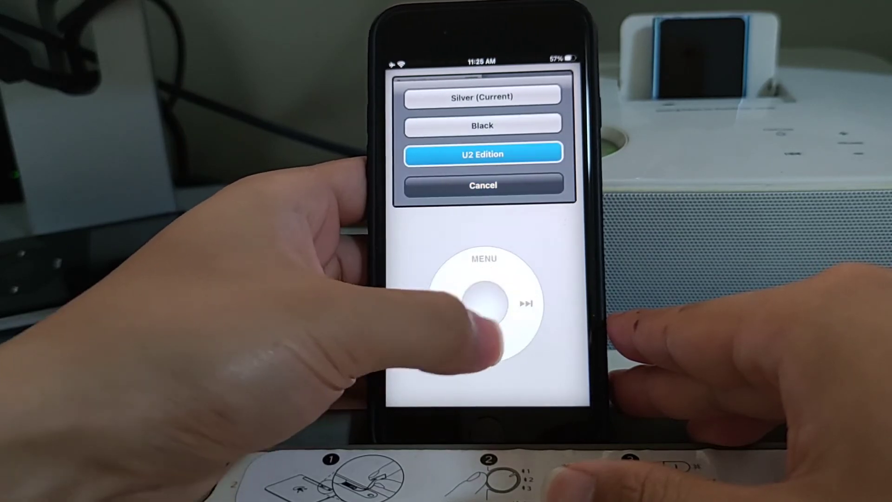